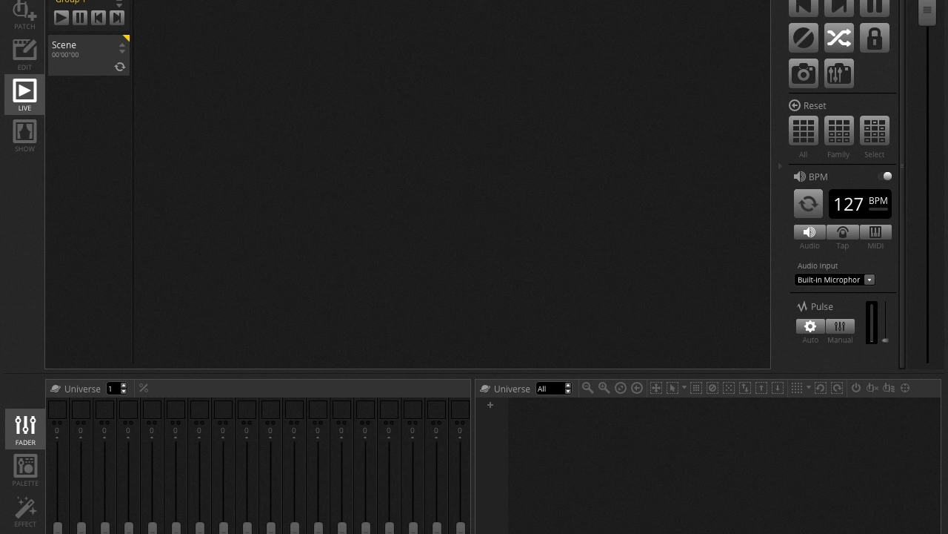
- Load the show so Live lists its scene groups at 125 BPM with colour channels lit
{"action": "left_click", "coordinate": [809, 203]}
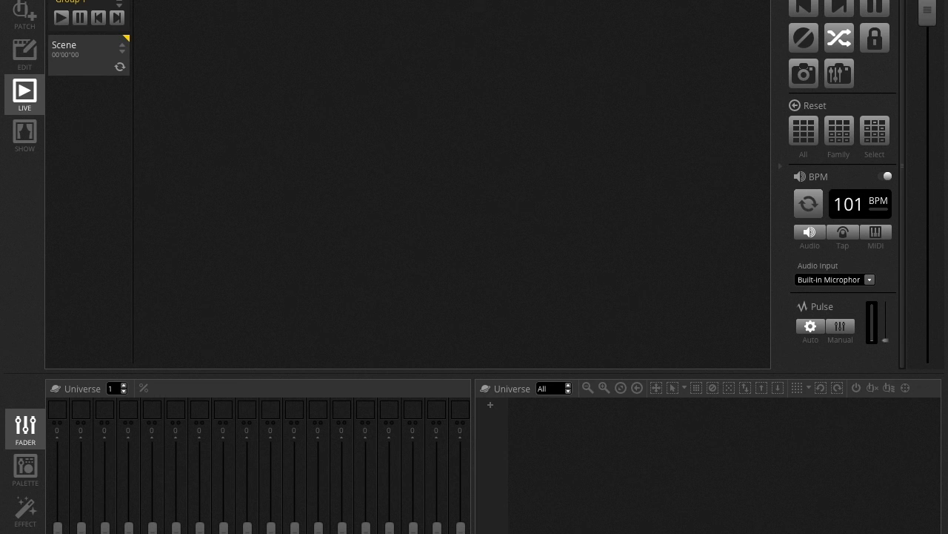
{"action": "left_click", "coordinate": [809, 203]}
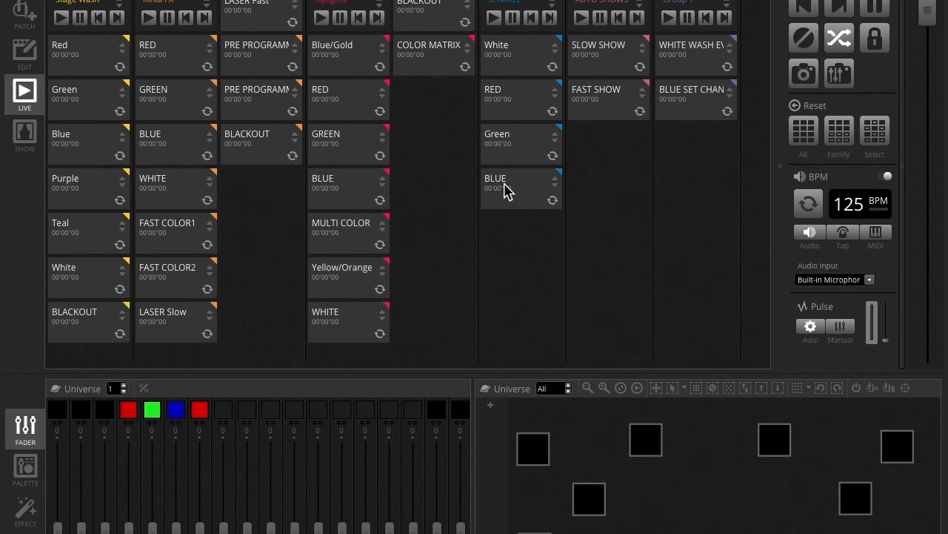
- Switch to the SHOW tab to see the wash, uplight, Kinta and laser button pages
{"action": "left_click", "coordinate": [24, 137]}
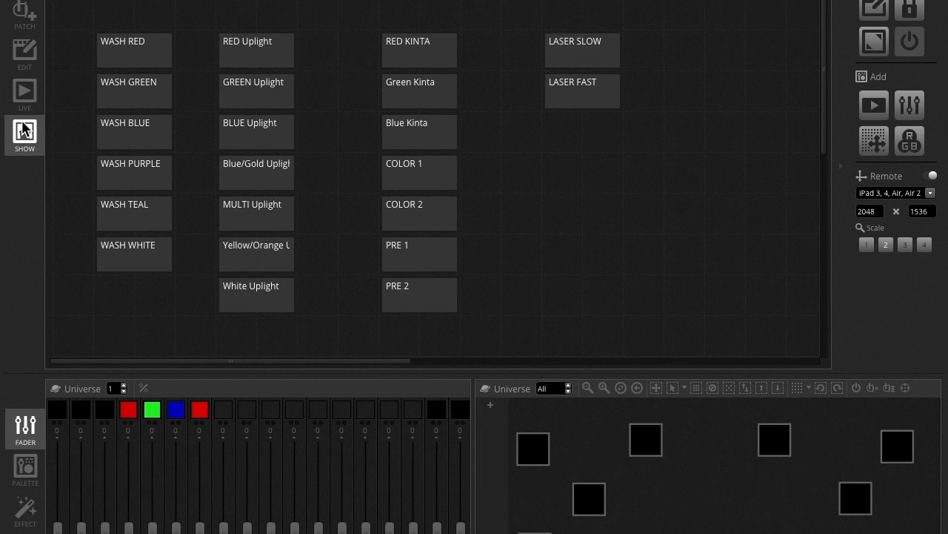
{"action": "mouse_move", "coordinate": [308, 144]}
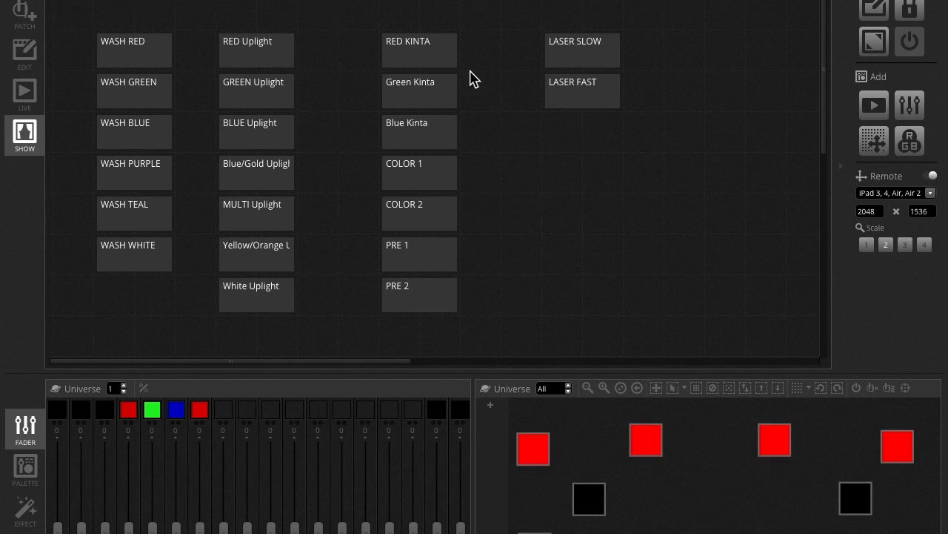
{"action": "mouse_move", "coordinate": [577, 108]}
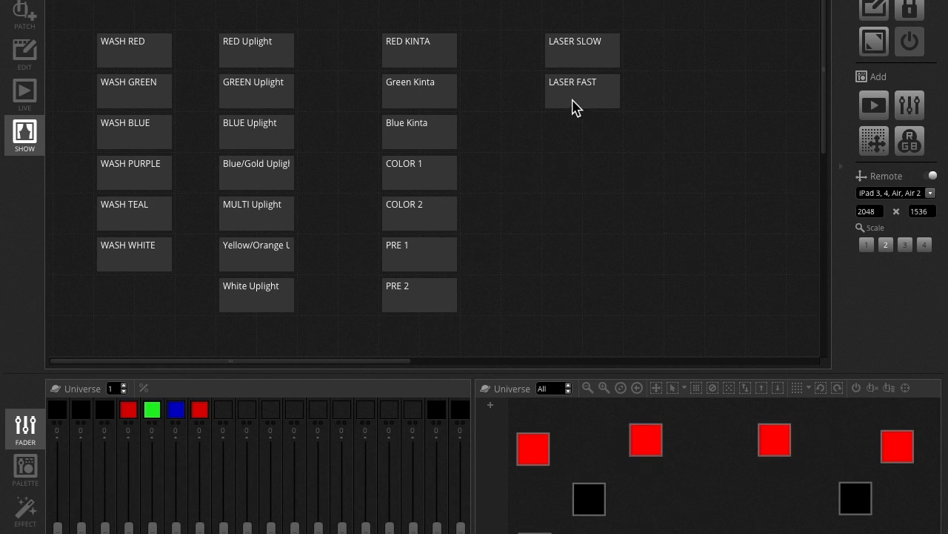
{"action": "mouse_move", "coordinate": [400, 66]}
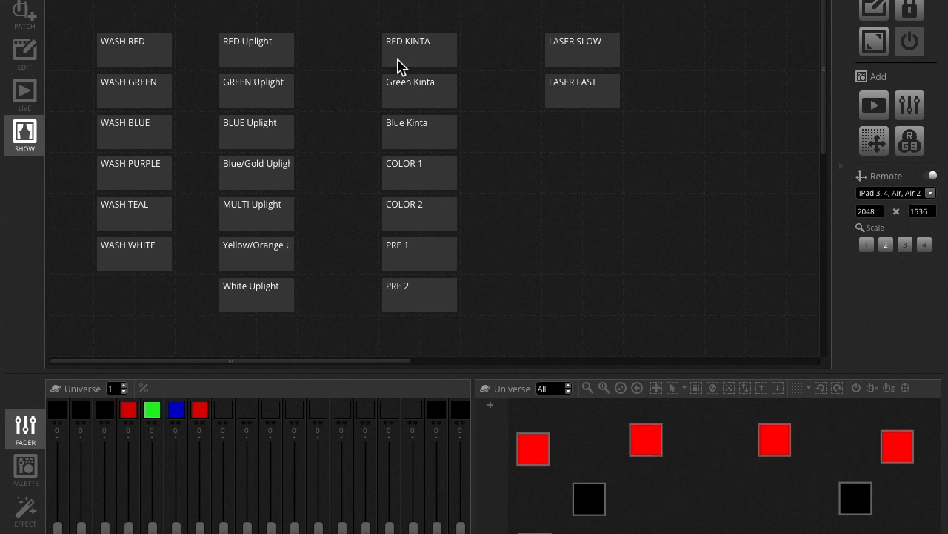
{"action": "mouse_move", "coordinate": [142, 61]}
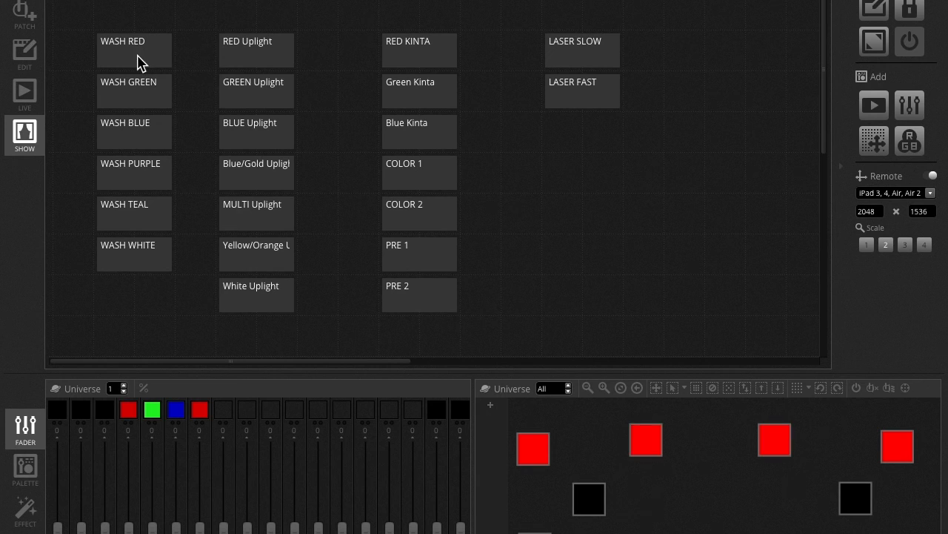
{"action": "mouse_move", "coordinate": [172, 37]}
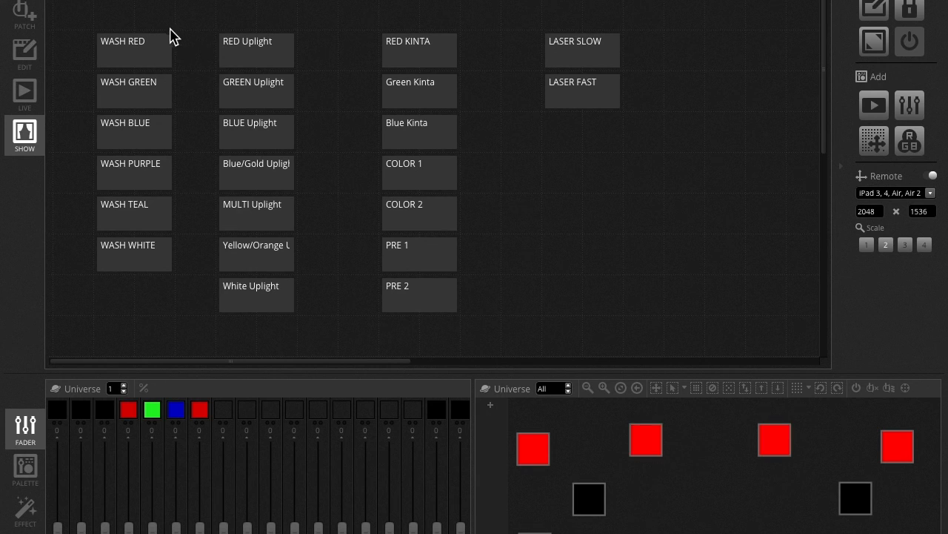
{"action": "mouse_move", "coordinate": [147, 15]}
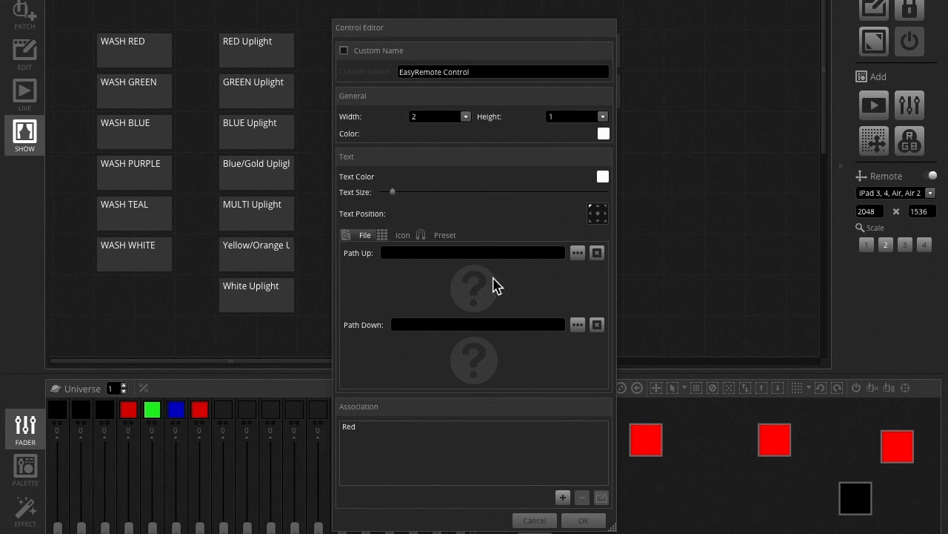
{"action": "mouse_move", "coordinate": [286, 107]}
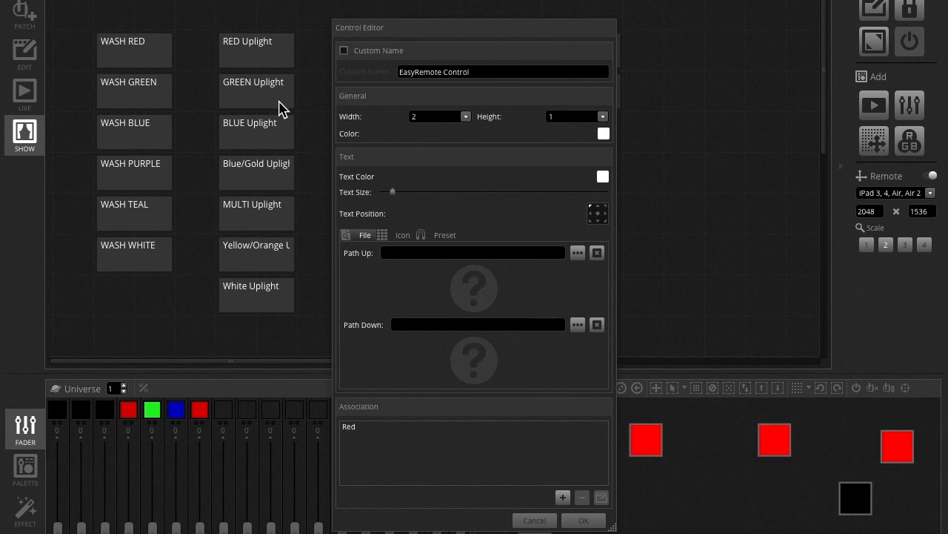
{"action": "mouse_move", "coordinate": [275, 115]}
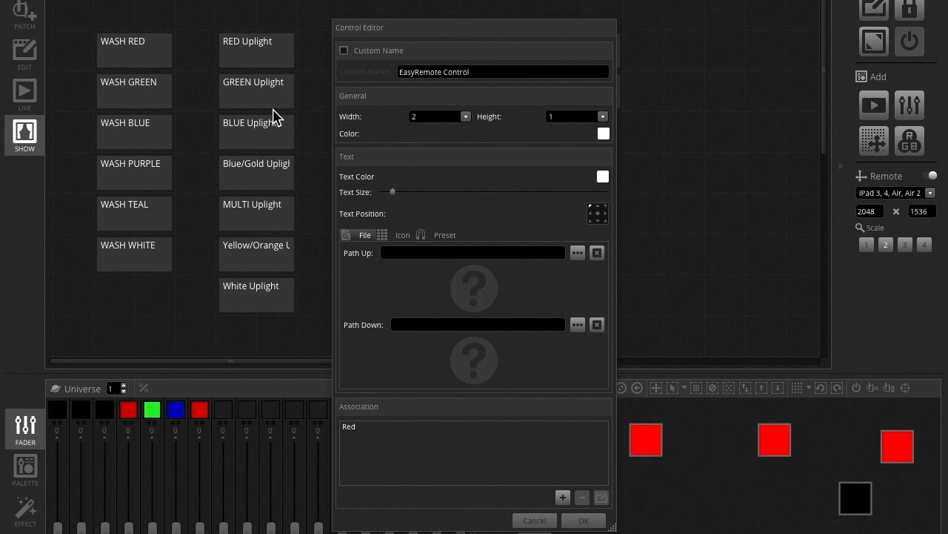
{"action": "mouse_move", "coordinate": [364, 81]}
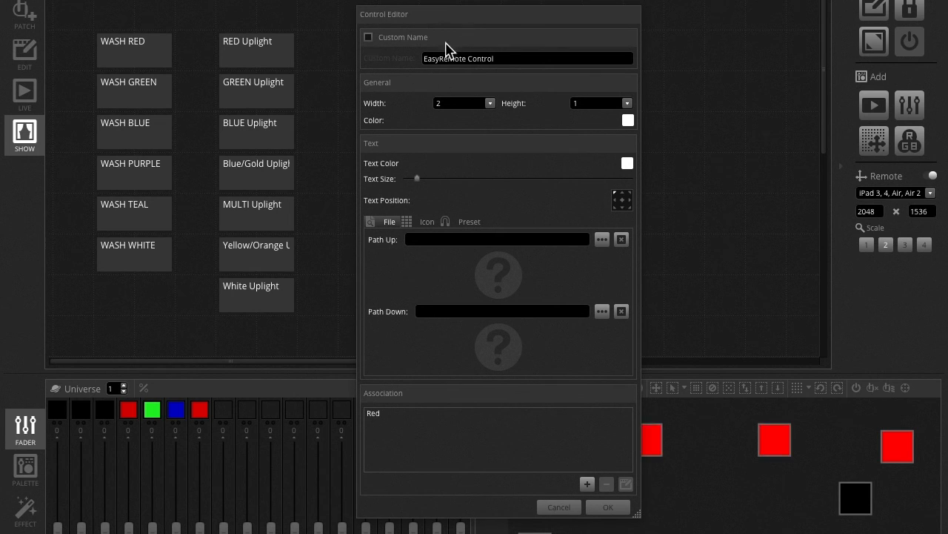
- Give the control the custom name 'White Strobe', 4×4 size and red label text
{"action": "left_click", "coordinate": [368, 37]}
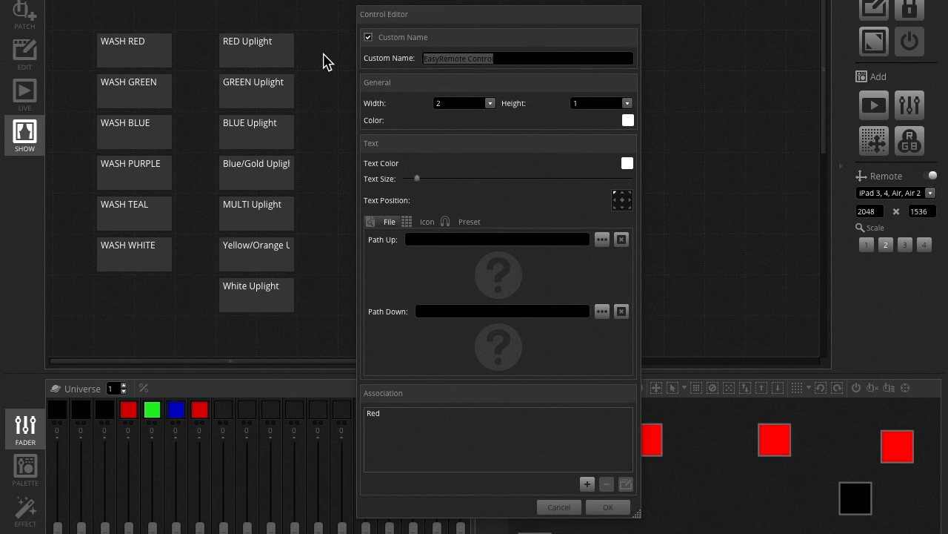
{"action": "type", "text": "W"}
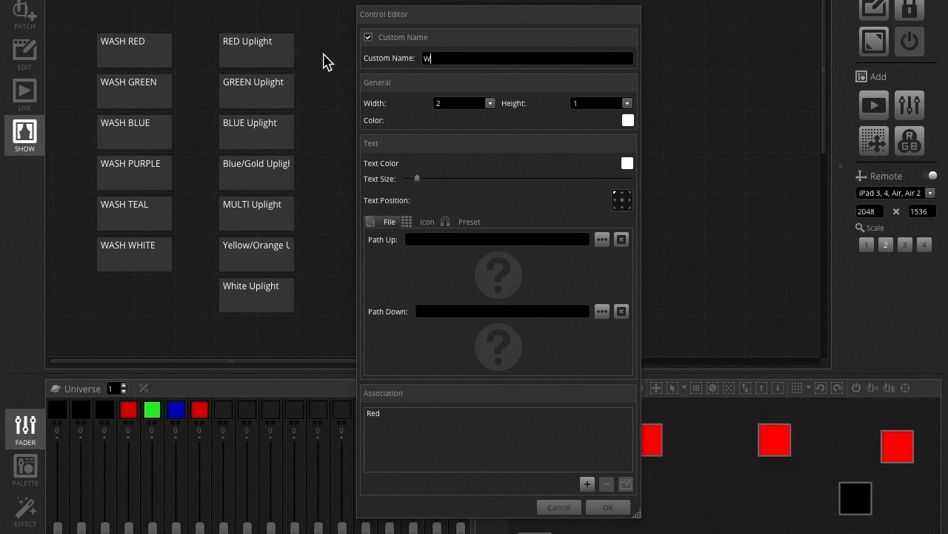
{"action": "type", "text": "hite Strobe"}
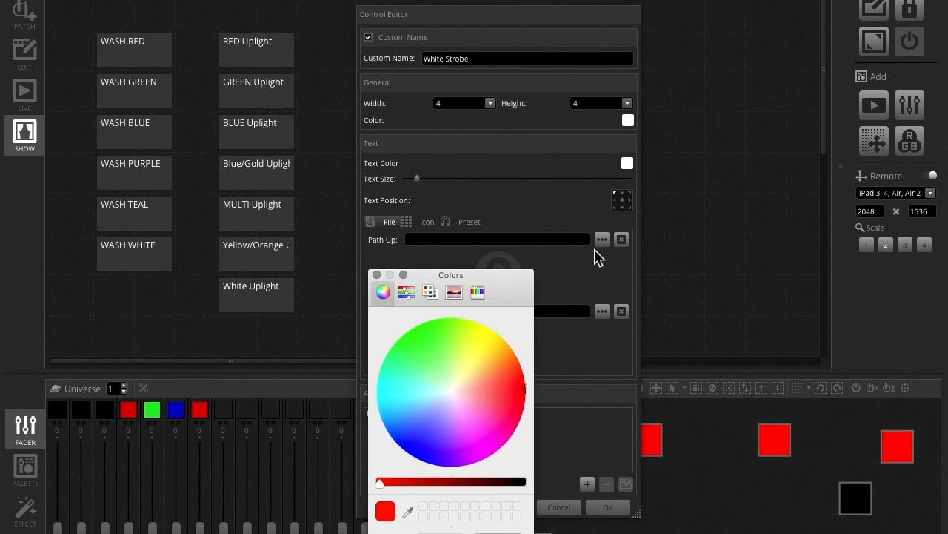
{"action": "mouse_move", "coordinate": [480, 466]}
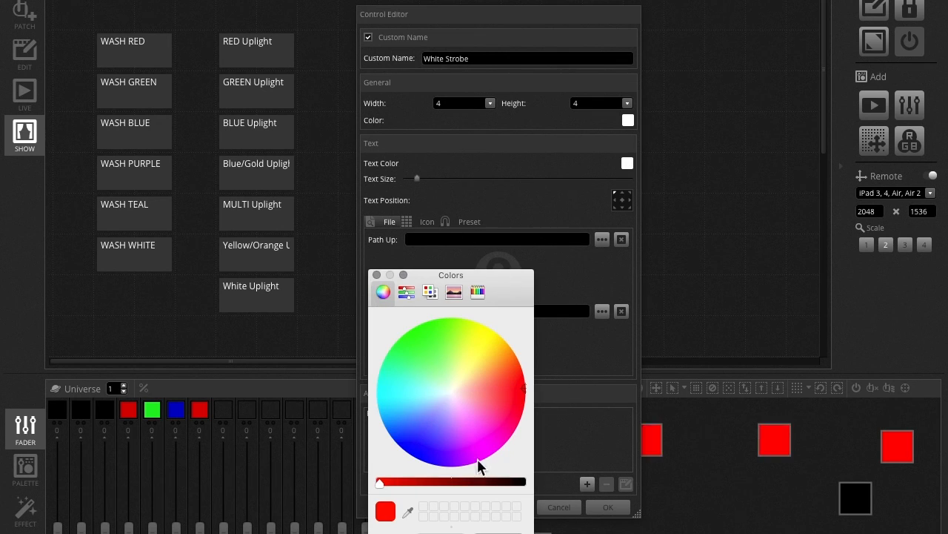
{"action": "left_click", "coordinate": [606, 507]}
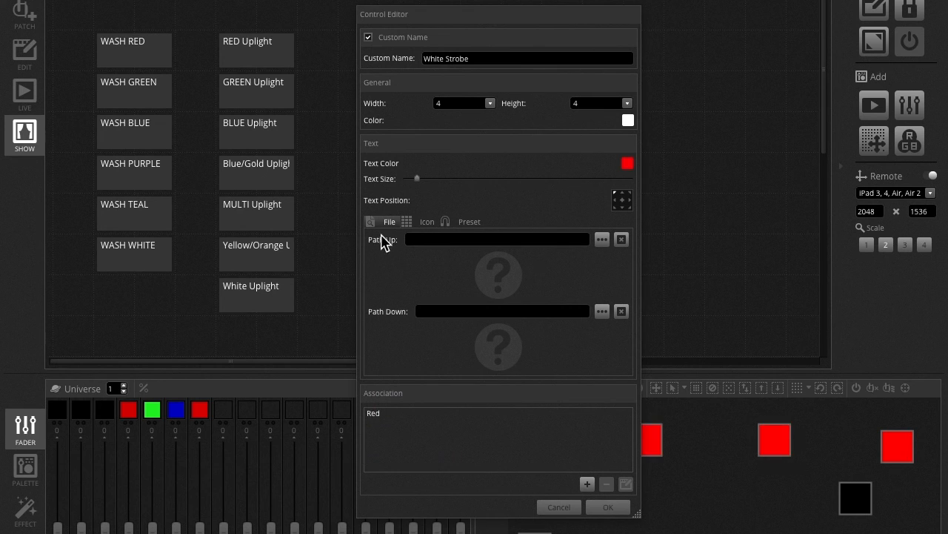
{"action": "left_click", "coordinate": [375, 413]}
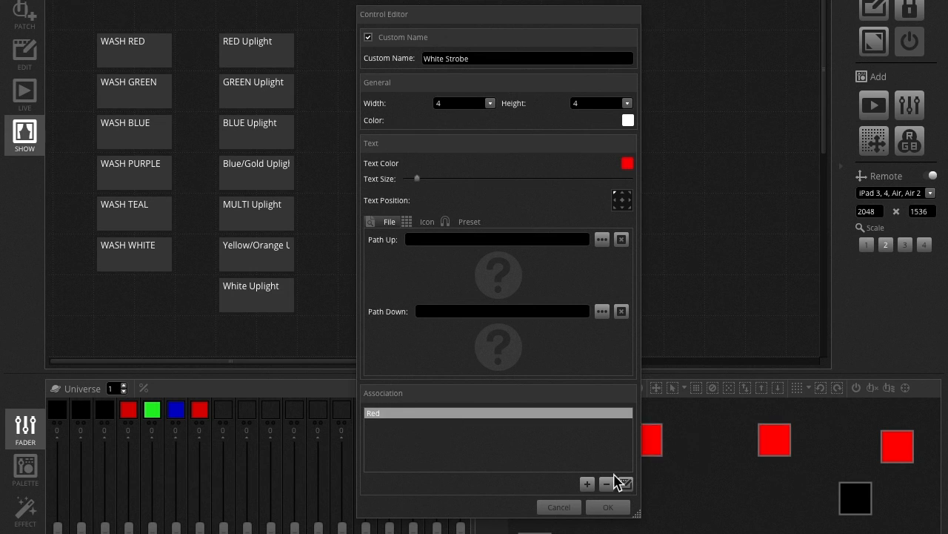
- Replace the Red association with Play of SPARKLE > White and save the control
{"action": "left_click", "coordinate": [607, 484]}
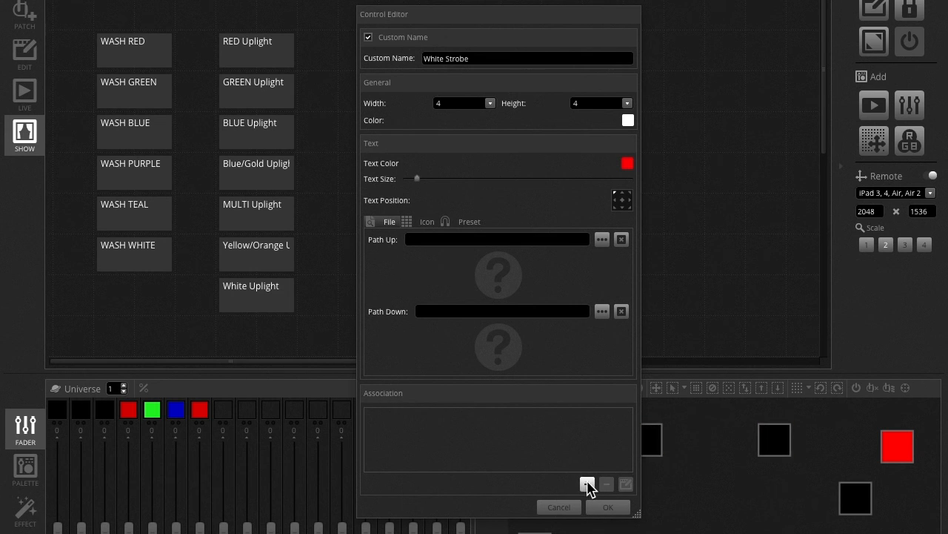
{"action": "left_click", "coordinate": [587, 484]}
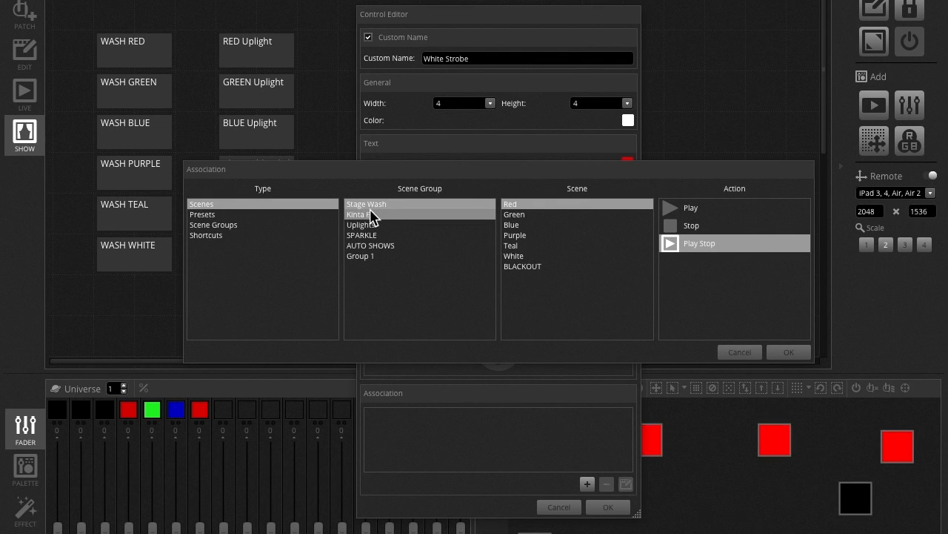
{"action": "left_click", "coordinate": [371, 246]}
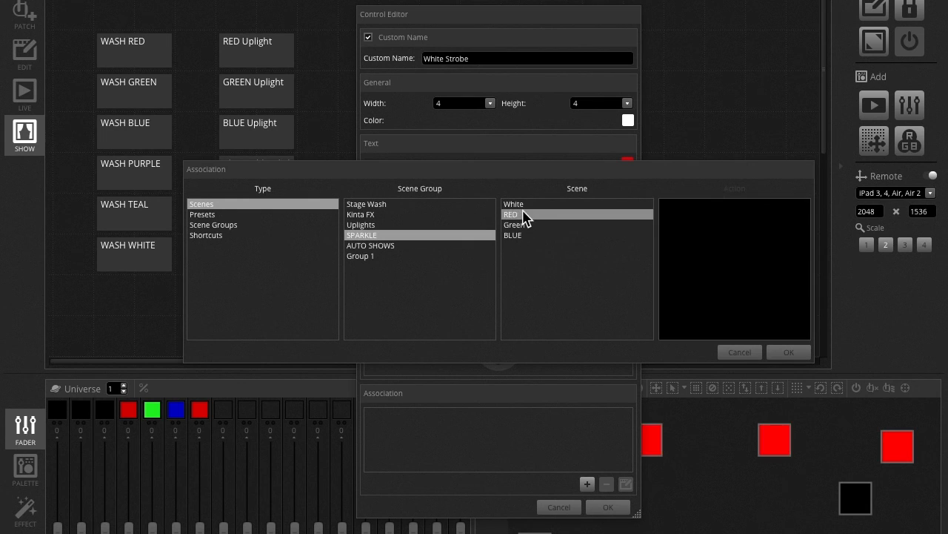
{"action": "left_click", "coordinate": [513, 204]}
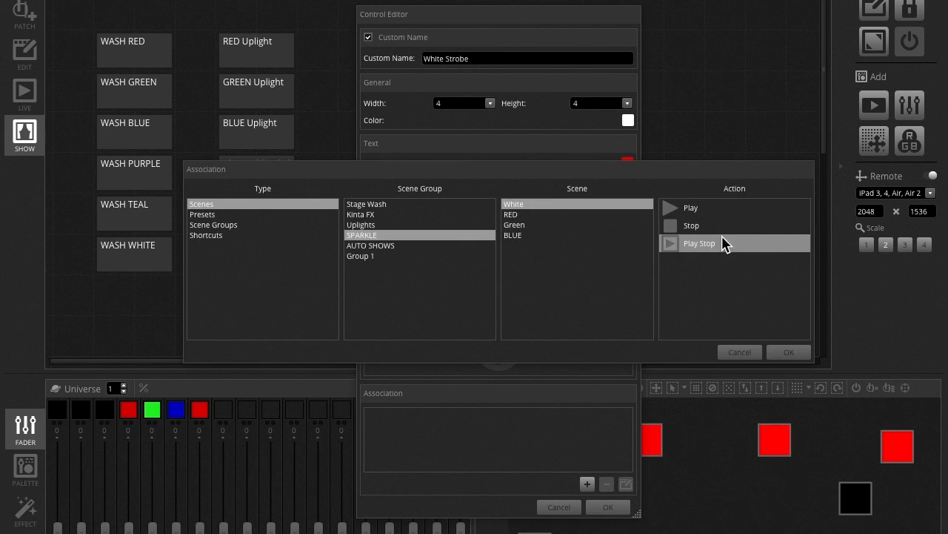
{"action": "mouse_move", "coordinate": [739, 250]}
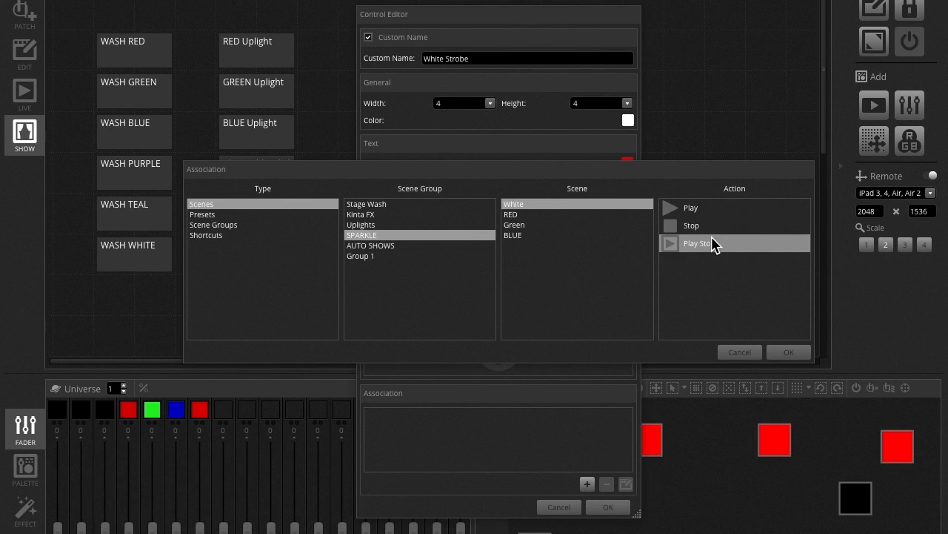
{"action": "left_click", "coordinate": [690, 208]}
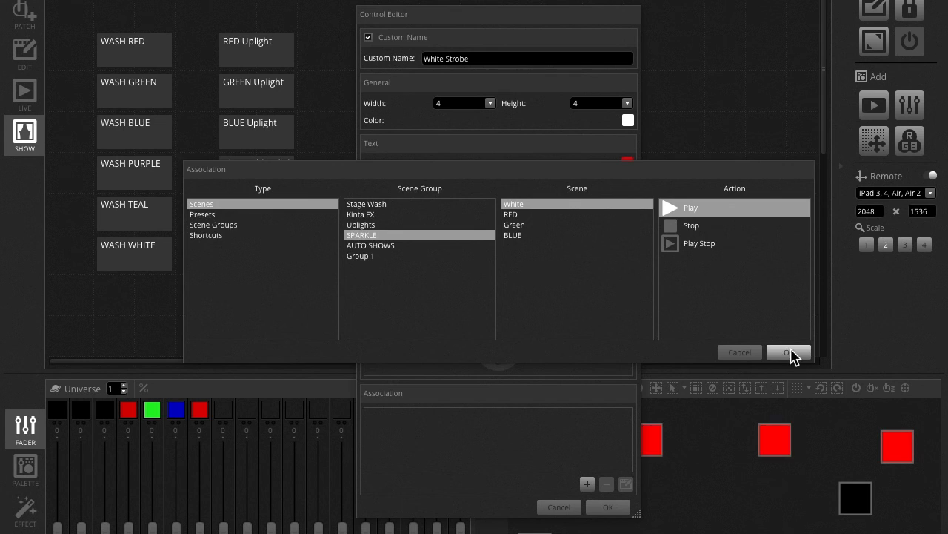
{"action": "left_click", "coordinate": [790, 352]}
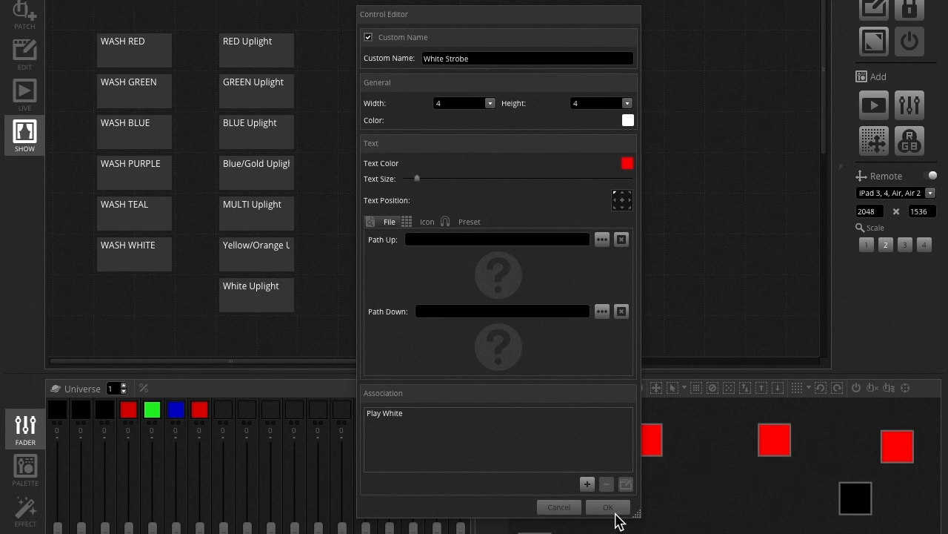
{"action": "left_click", "coordinate": [608, 506]}
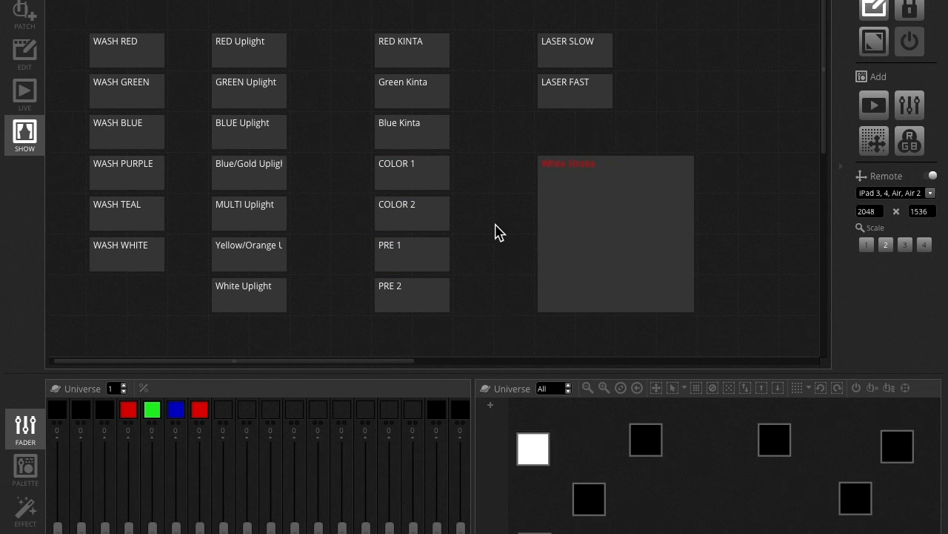
- Leave the White Strobe tile below LASER FAST and click an empty grid area
{"action": "left_click", "coordinate": [534, 449]}
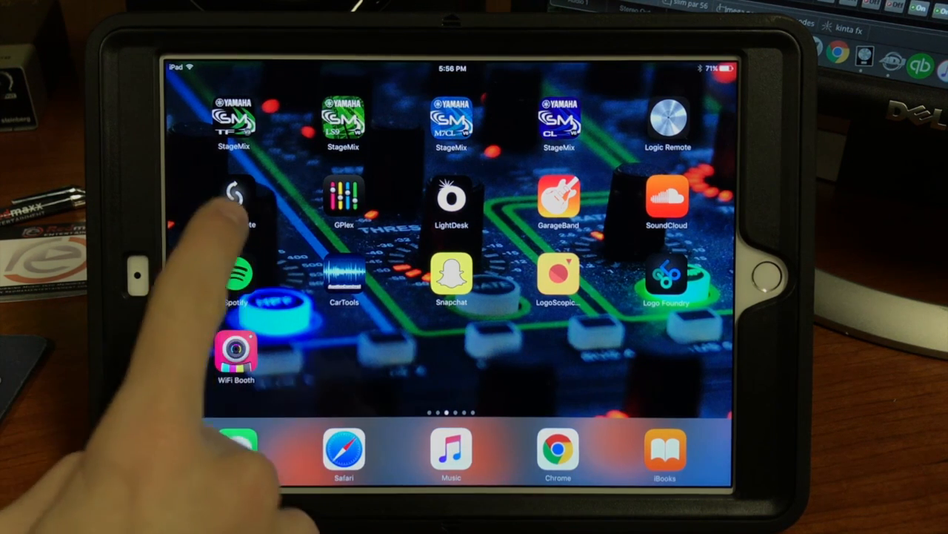
- Launch EasyRemote on the iPad and connect to the MyDMX 3.0 controller
{"action": "left_click", "coordinate": [237, 200]}
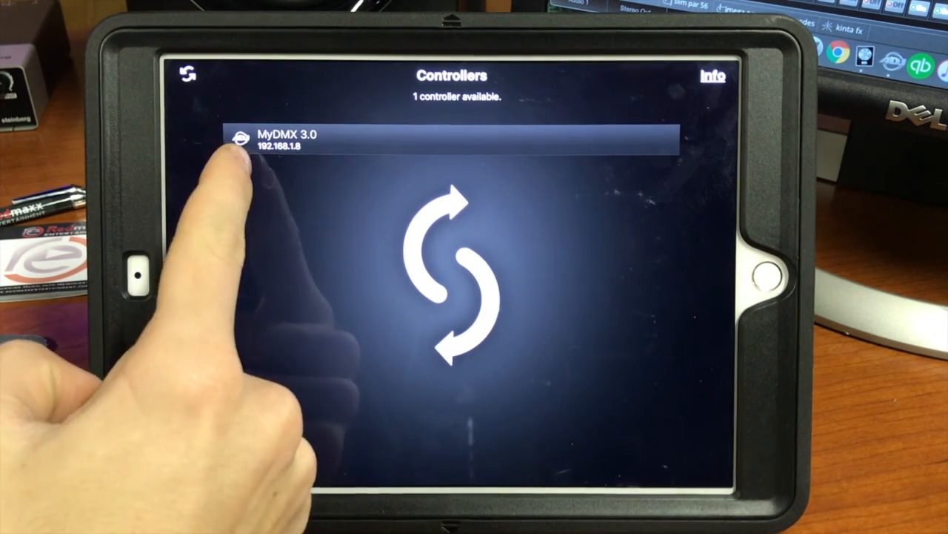
{"action": "left_click", "coordinate": [188, 76]}
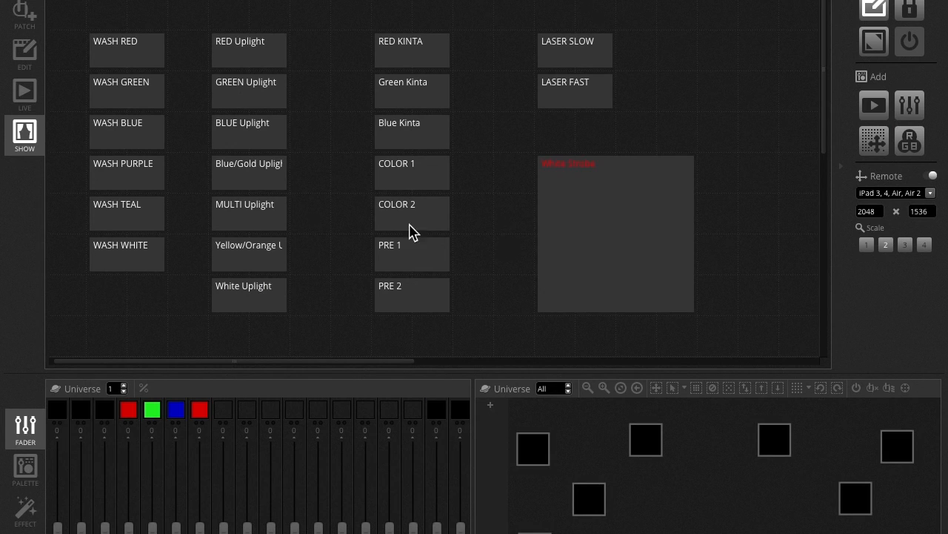
{"action": "mouse_move", "coordinate": [183, 100]}
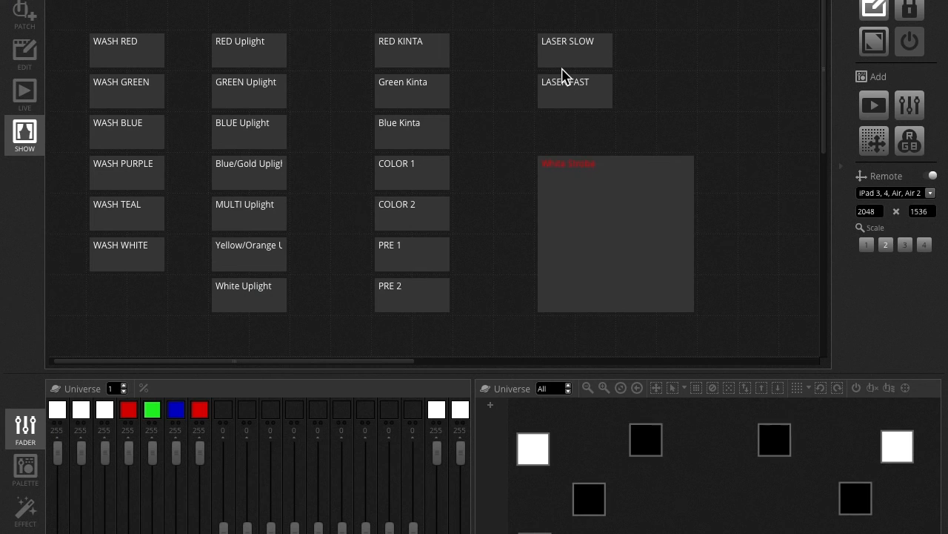
{"action": "scroll", "scroll_direction": "down", "scroll_amount": 3}
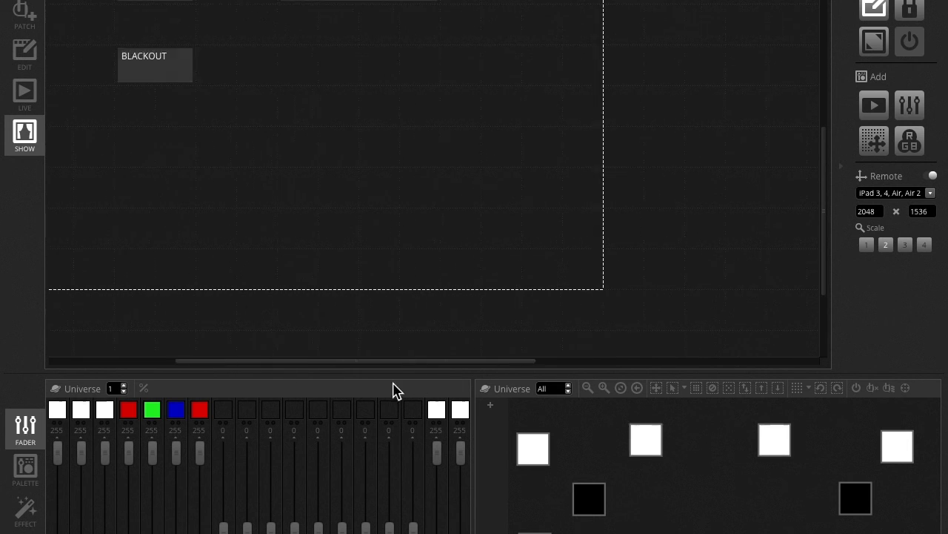
{"action": "left_click", "coordinate": [889, 193]}
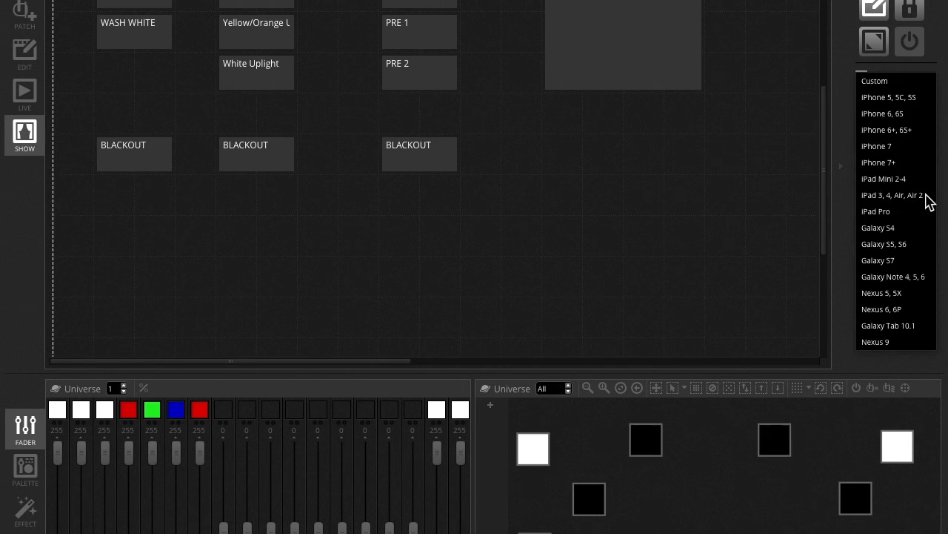
{"action": "left_click", "coordinate": [892, 195]}
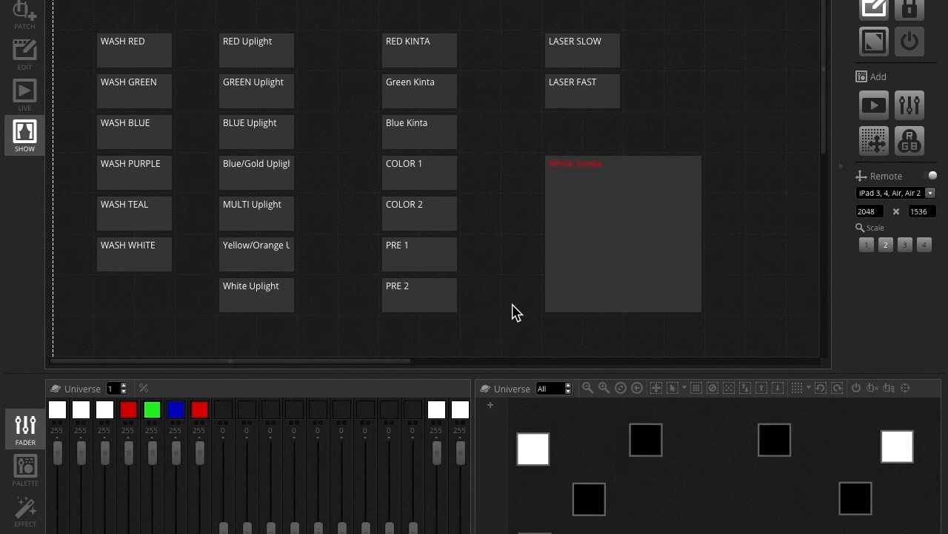
{"action": "scroll", "scroll_direction": "down", "scroll_amount": 3}
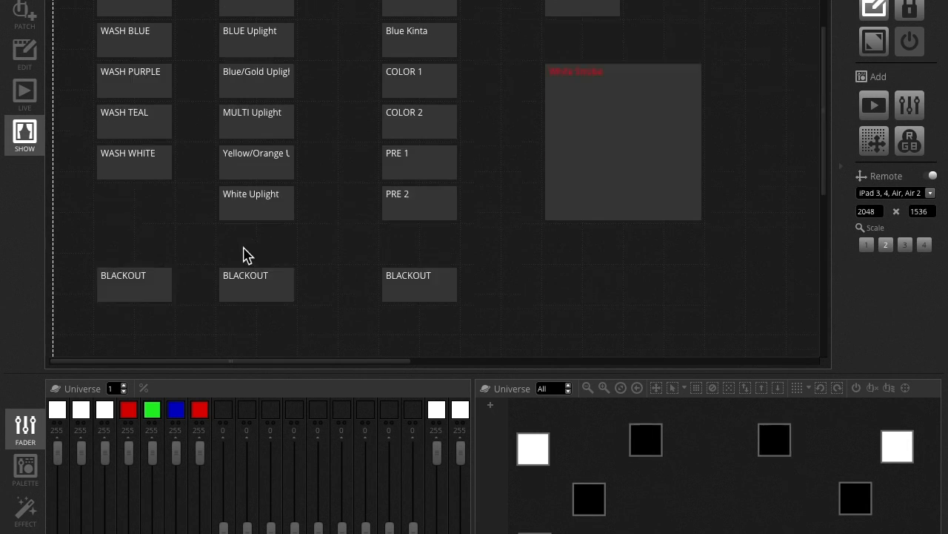
{"action": "scroll", "scroll_direction": "down", "scroll_amount": 3}
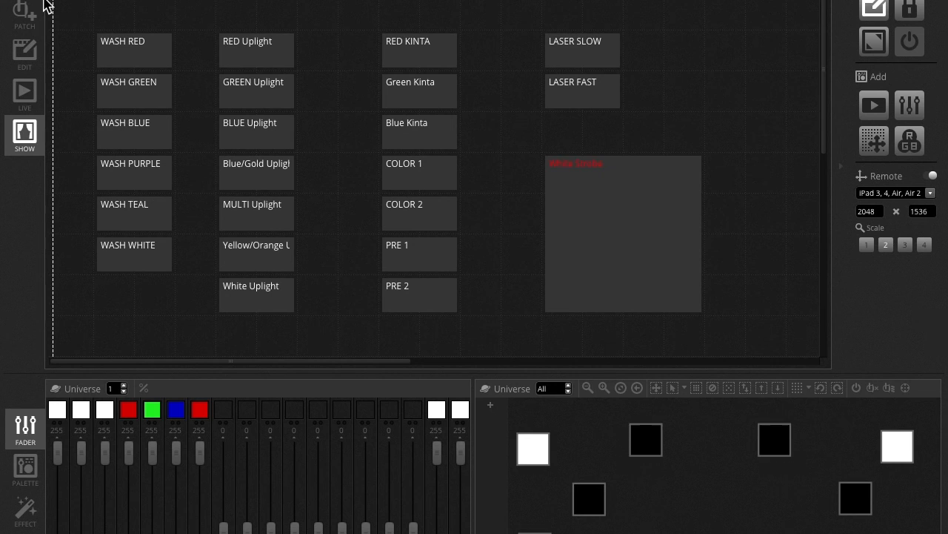
{"action": "mouse_move", "coordinate": [95, 100]}
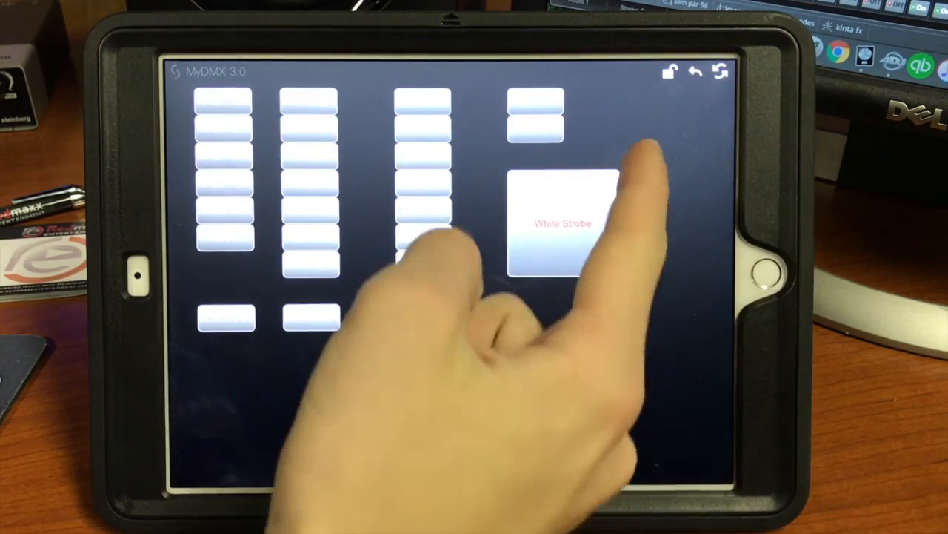
- Tap the White Strobe tile on the iPad to play the White scene
{"action": "left_click", "coordinate": [719, 71]}
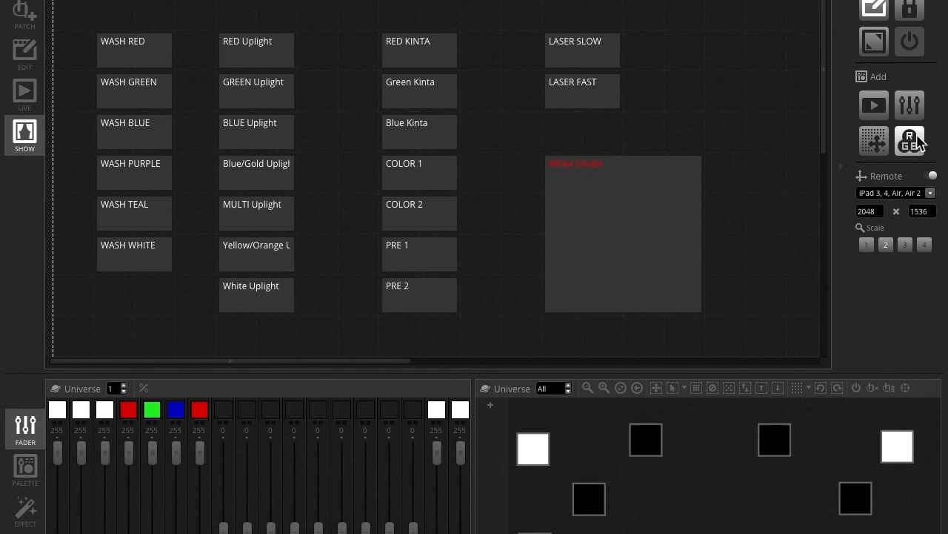
- Add a General Dimmer slider at top right and play the Yellow/Orange Uplight scene
{"action": "left_click", "coordinate": [910, 141]}
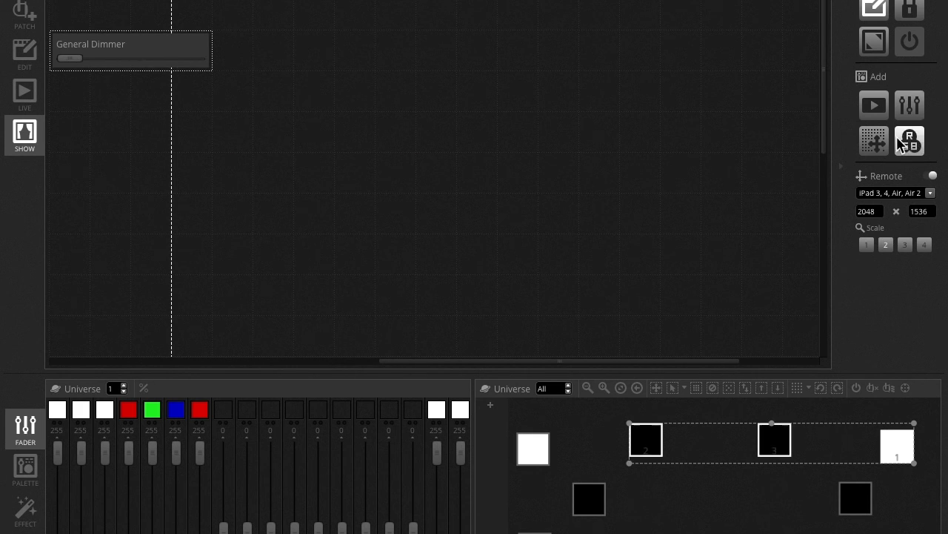
{"action": "mouse_move", "coordinate": [874, 141]}
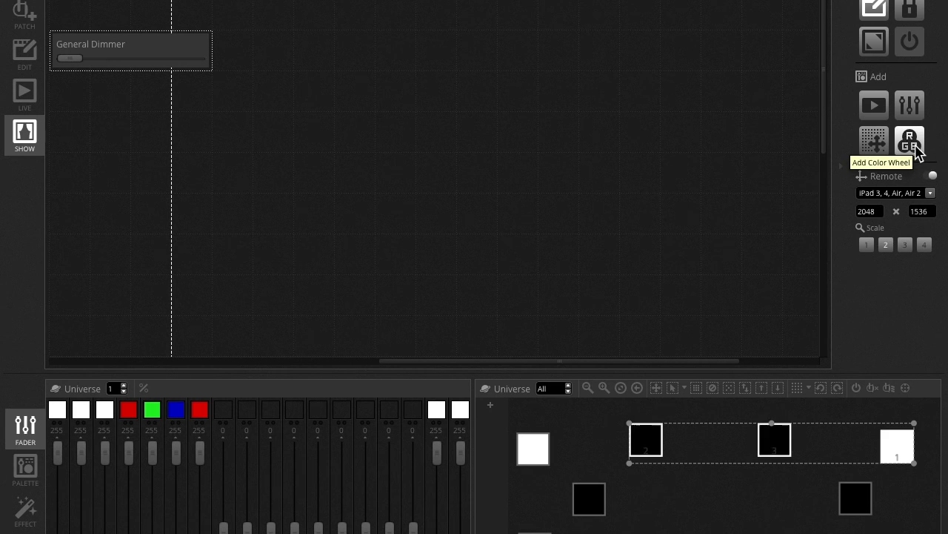
{"action": "mouse_move", "coordinate": [919, 152]}
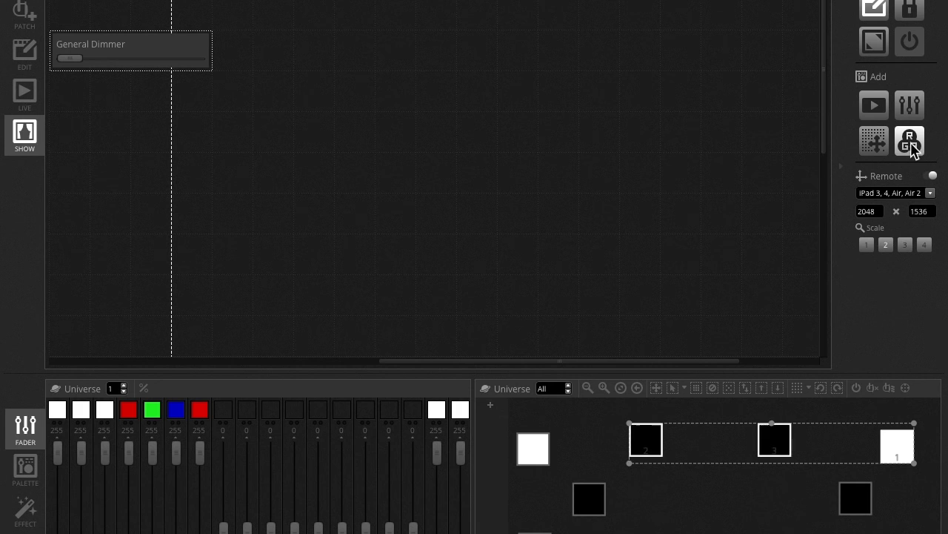
{"action": "mouse_move", "coordinate": [355, 305]}
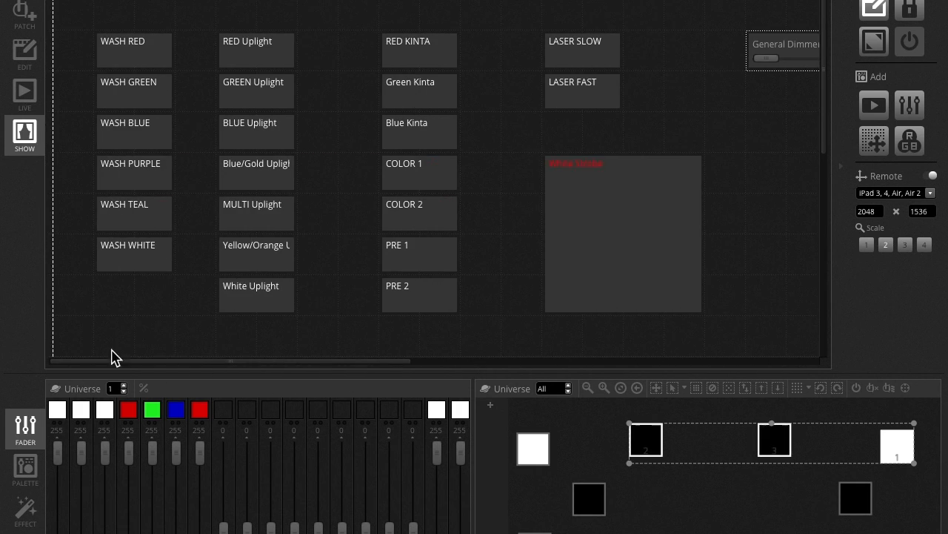
{"action": "mouse_move", "coordinate": [167, 296]}
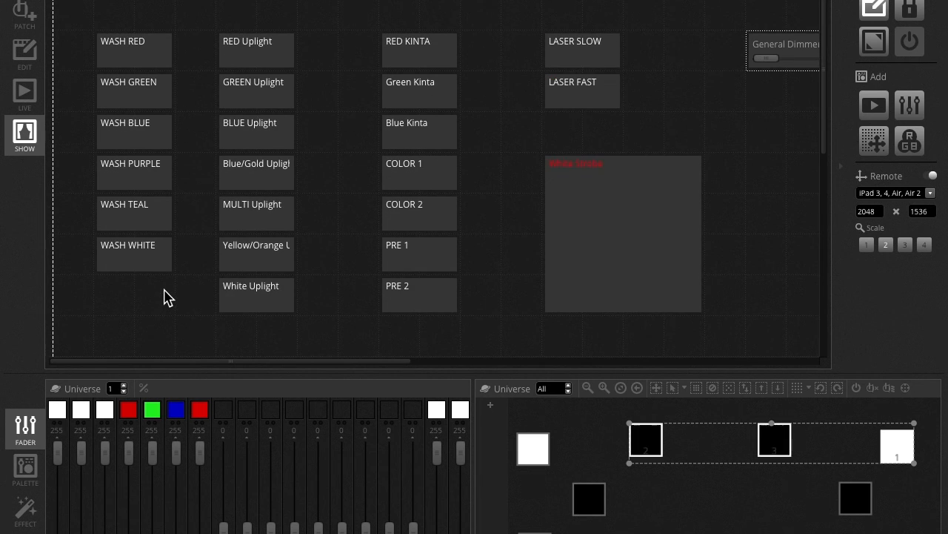
{"action": "right_click", "coordinate": [348, 235]}
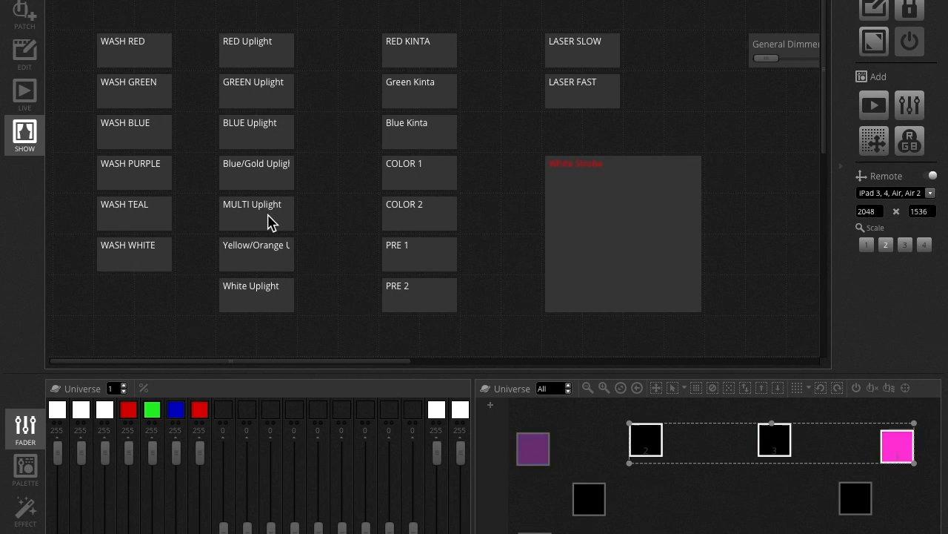
{"action": "left_click", "coordinate": [257, 254]}
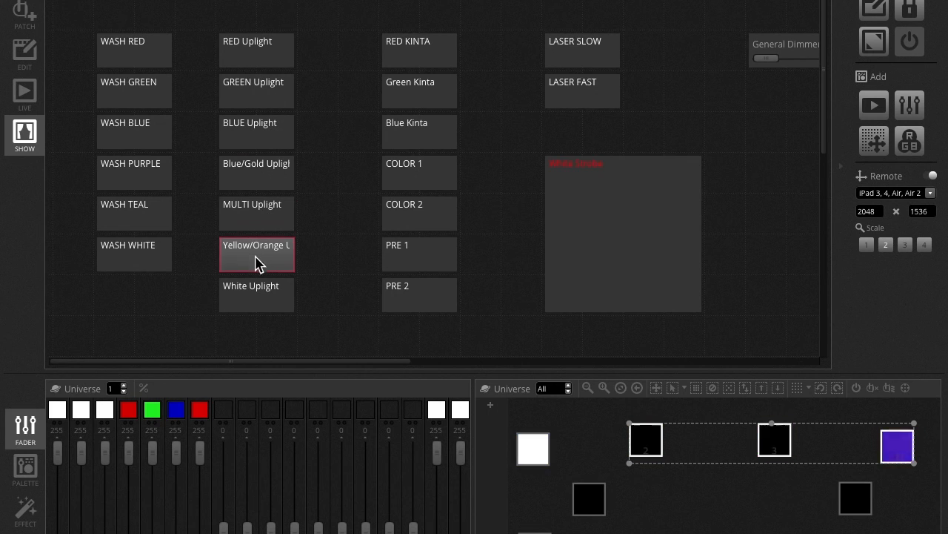
{"action": "left_click", "coordinate": [257, 254]}
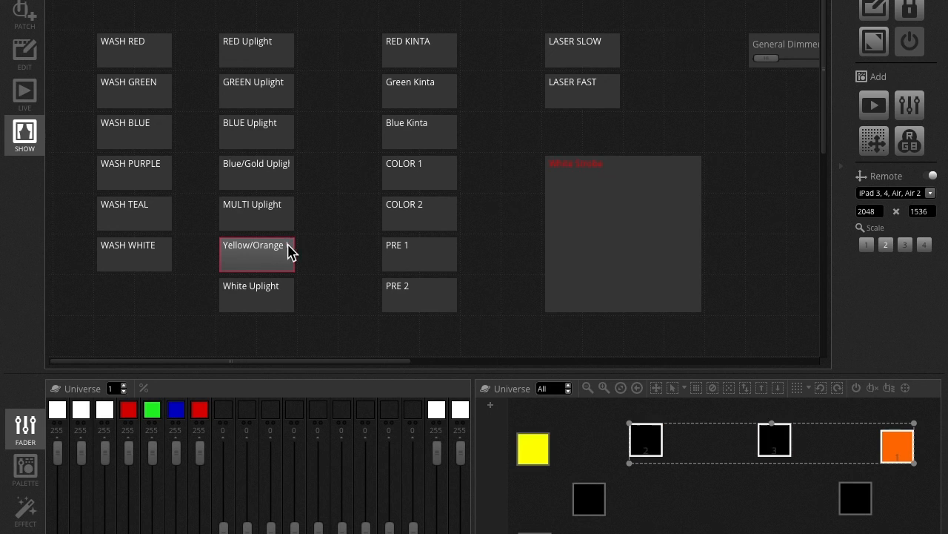